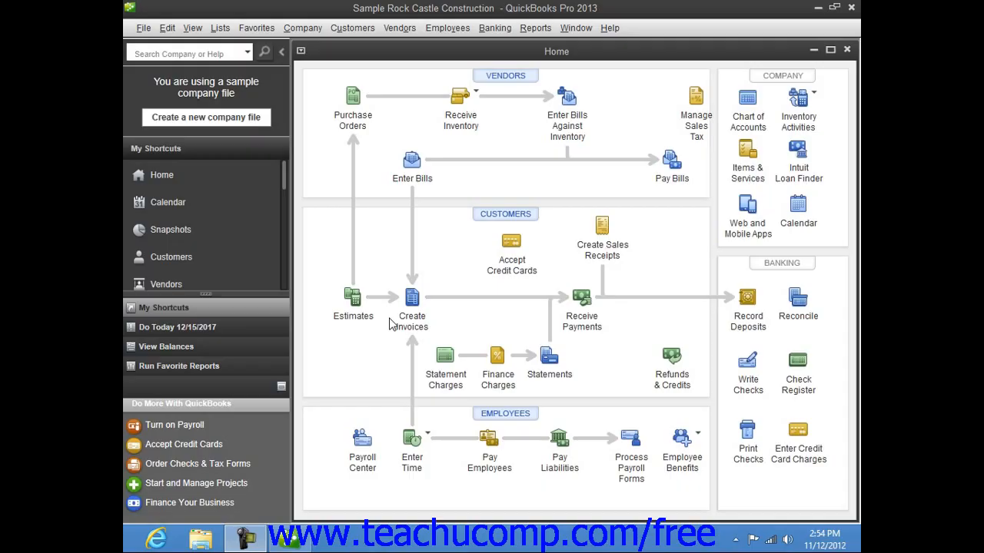
pyautogui.moveTo(620, 76)
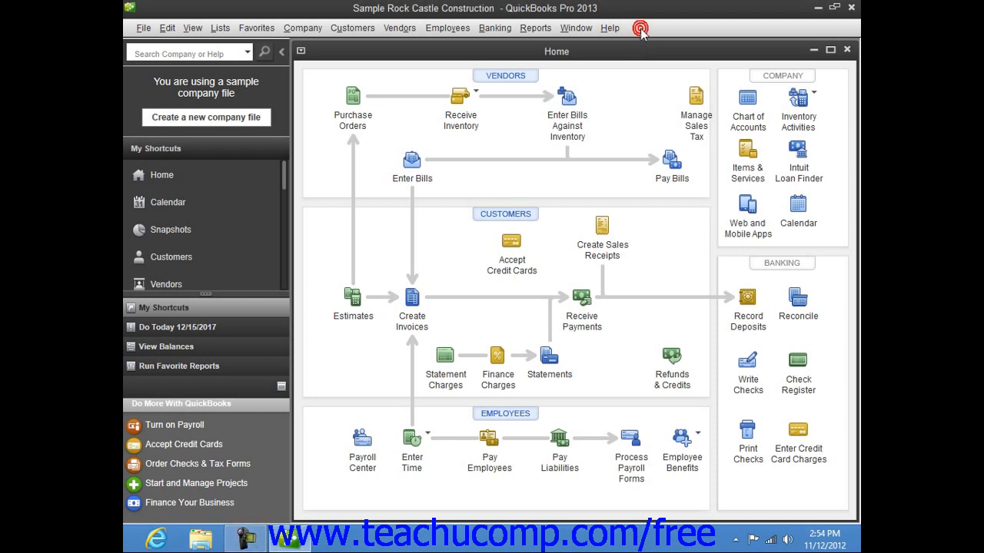
pyautogui.moveTo(642, 33)
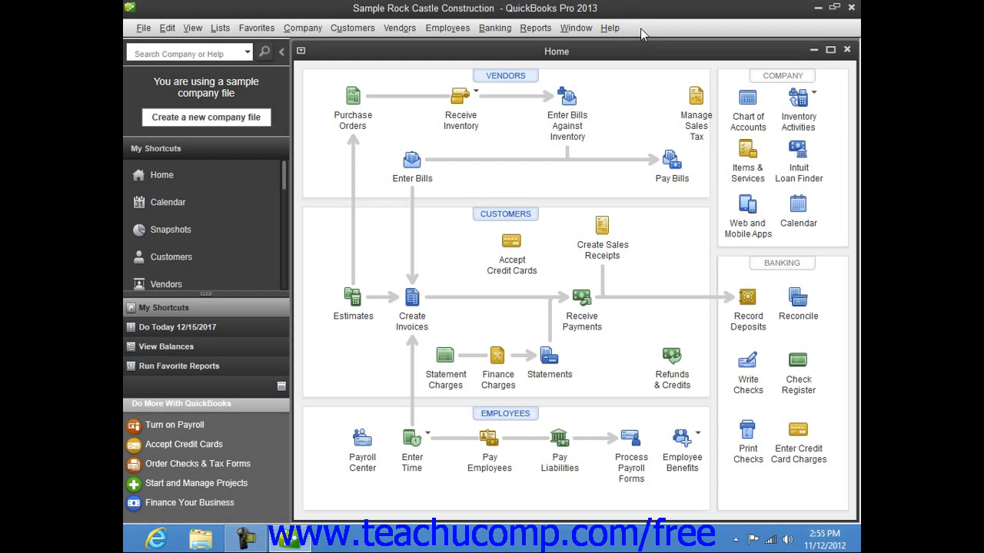
pyautogui.moveTo(628, 35)
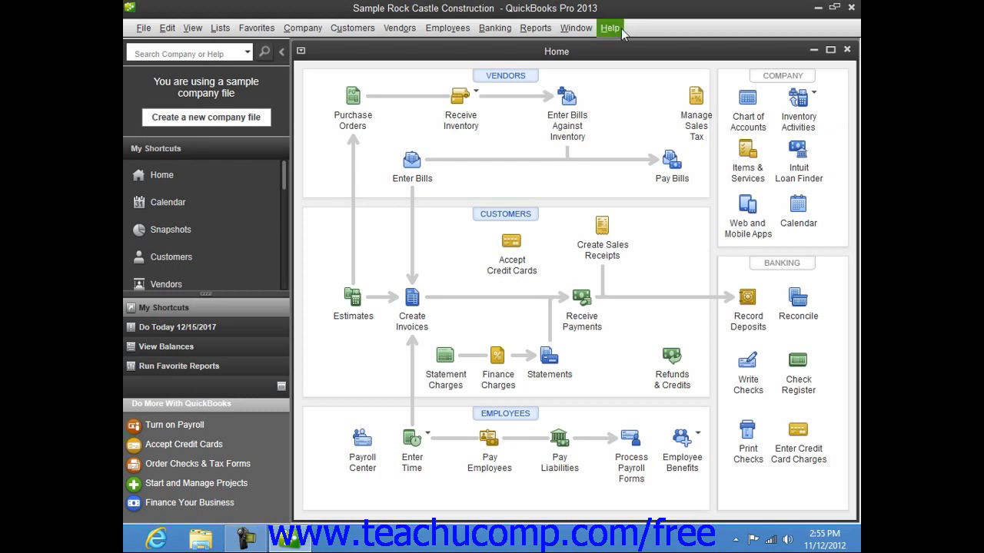
pyautogui.moveTo(143, 28)
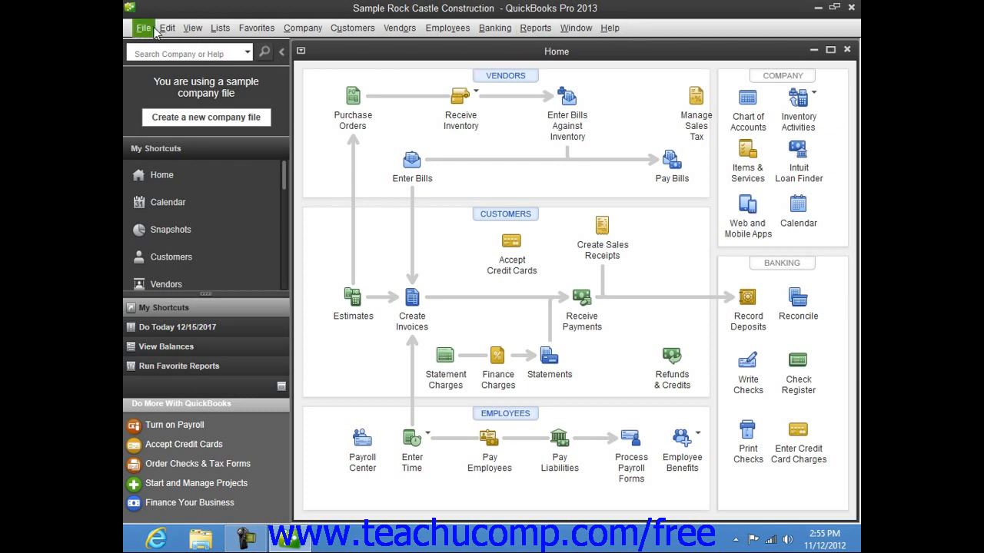
# Browse from the Edit menu to the Lists menu of company lists.
pyautogui.click(166, 28)
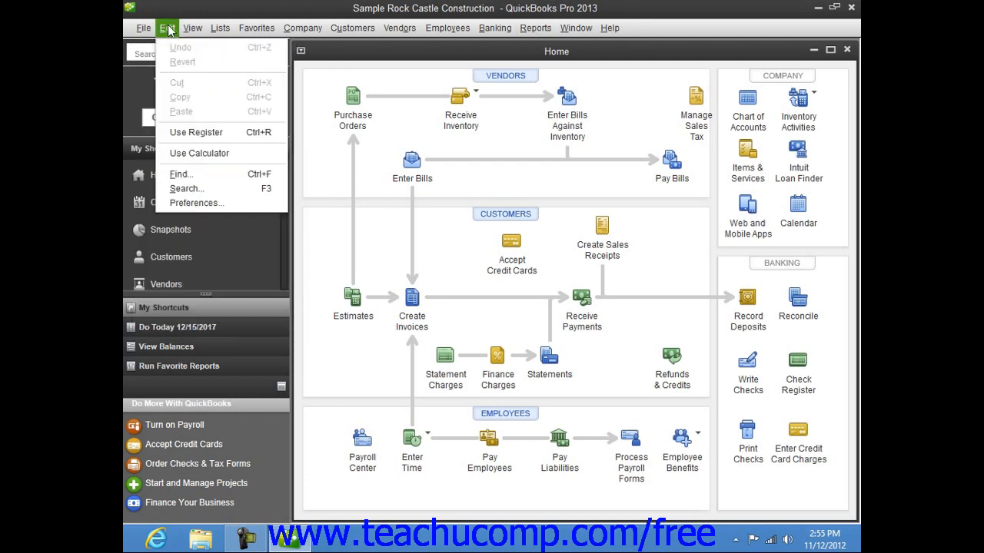
pyautogui.click(219, 27)
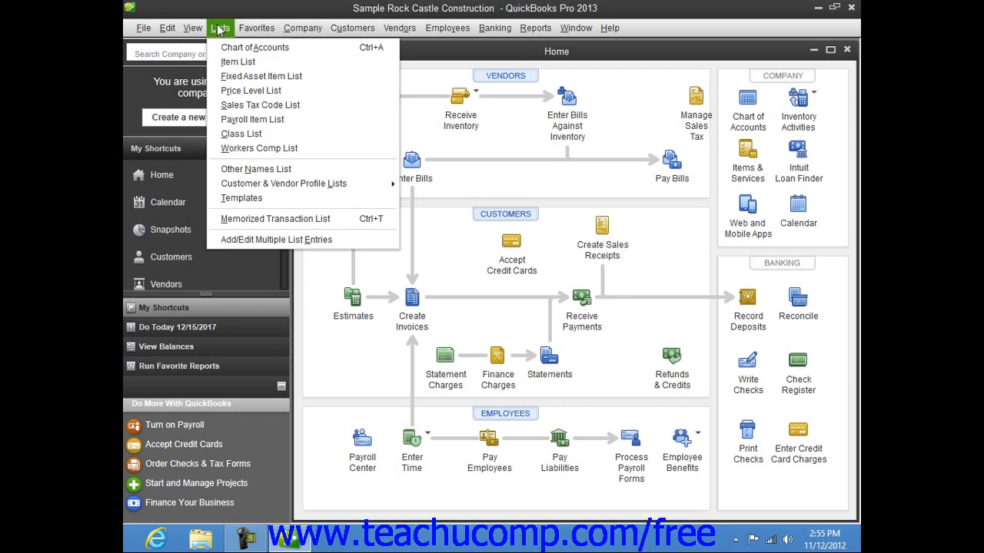
pyautogui.moveTo(239, 61)
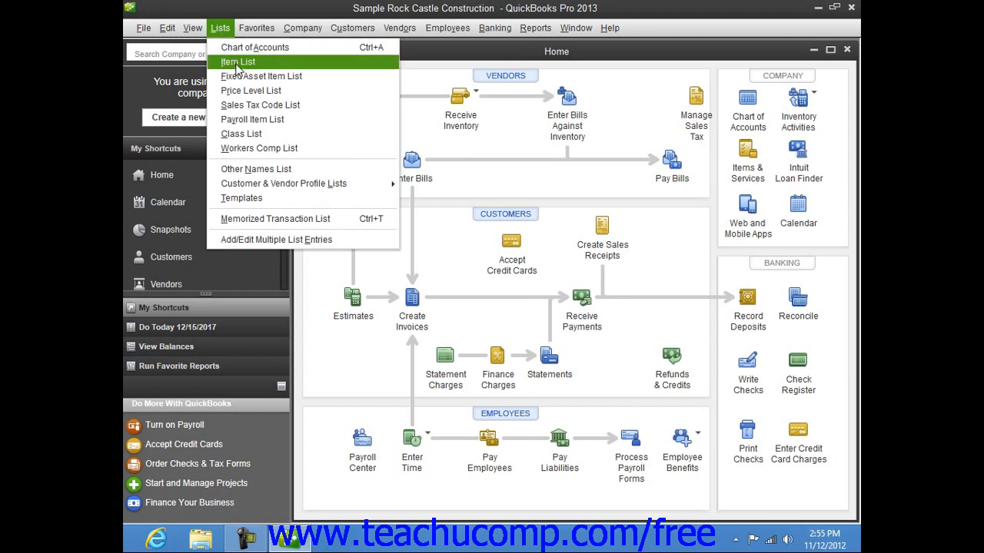
pyautogui.moveTo(261, 76)
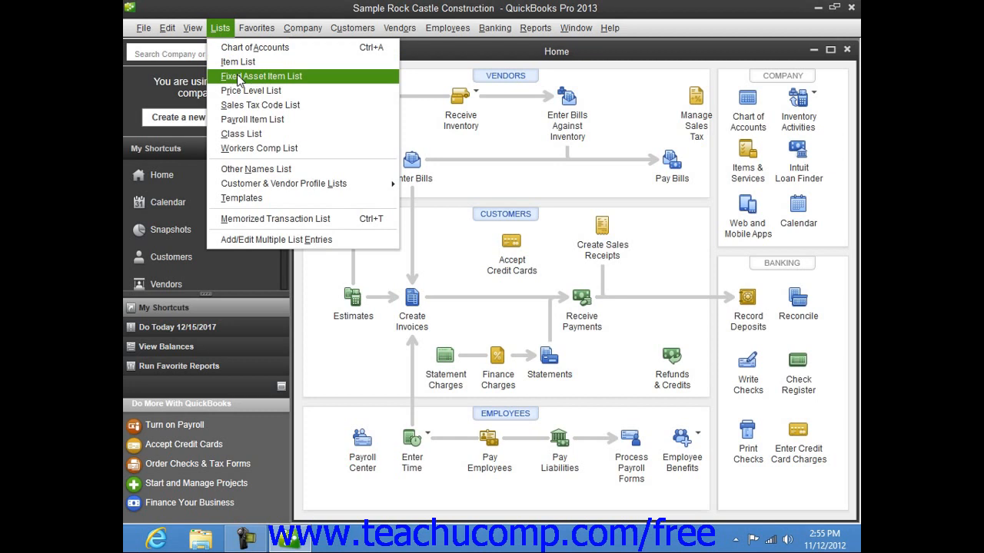
# View the Price Level List (Commercial, Industrial, Residential rates) and close it.
pyautogui.click(251, 90)
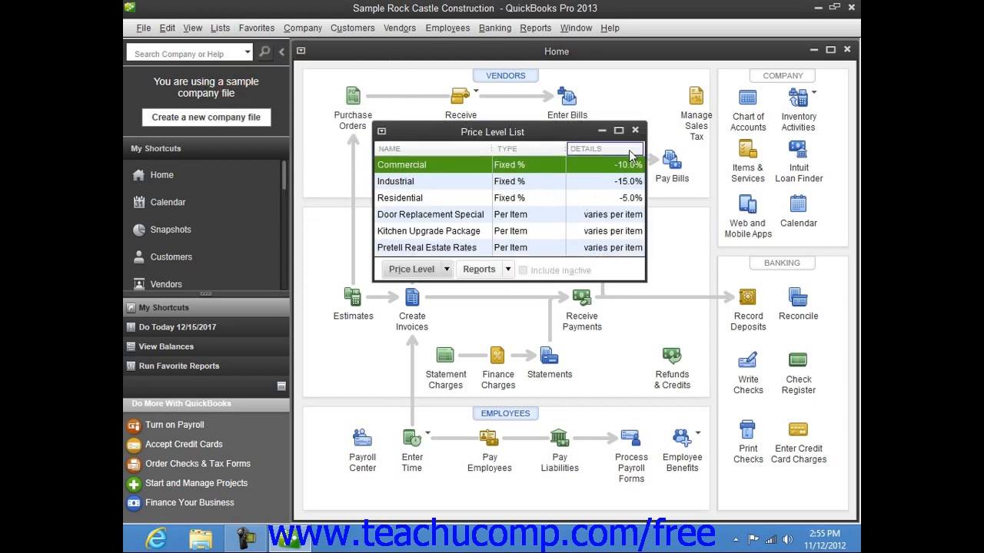
pyautogui.click(635, 130)
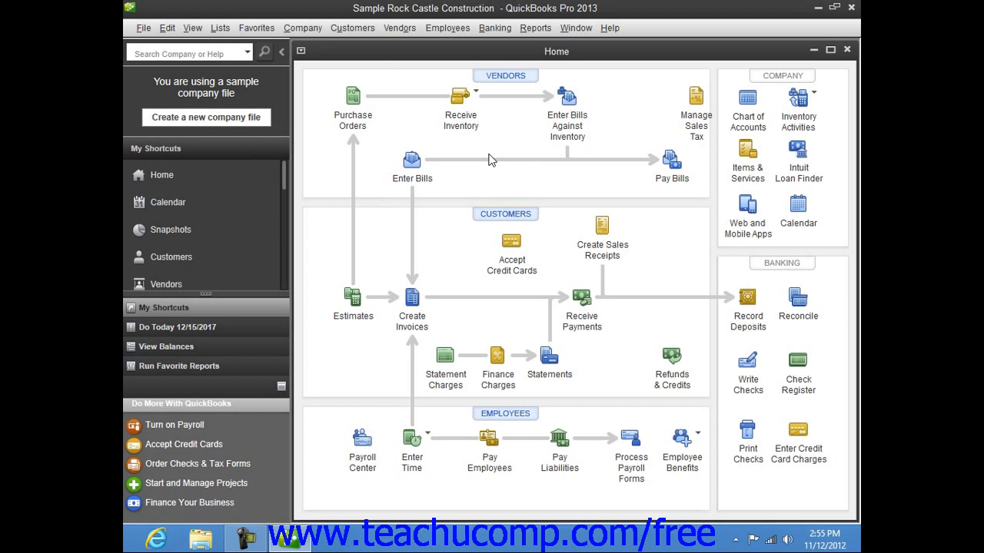
pyautogui.moveTo(462, 160)
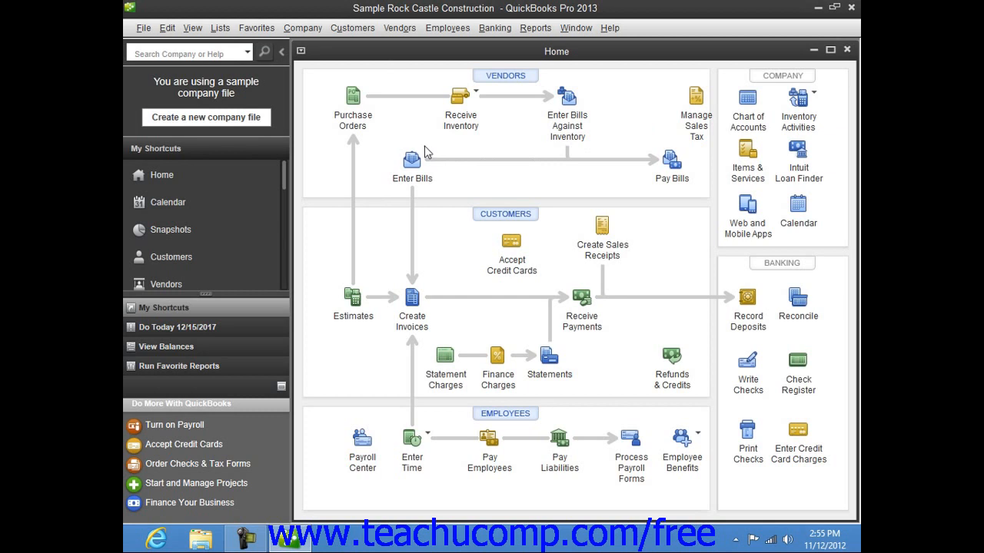
pyautogui.moveTo(353, 99)
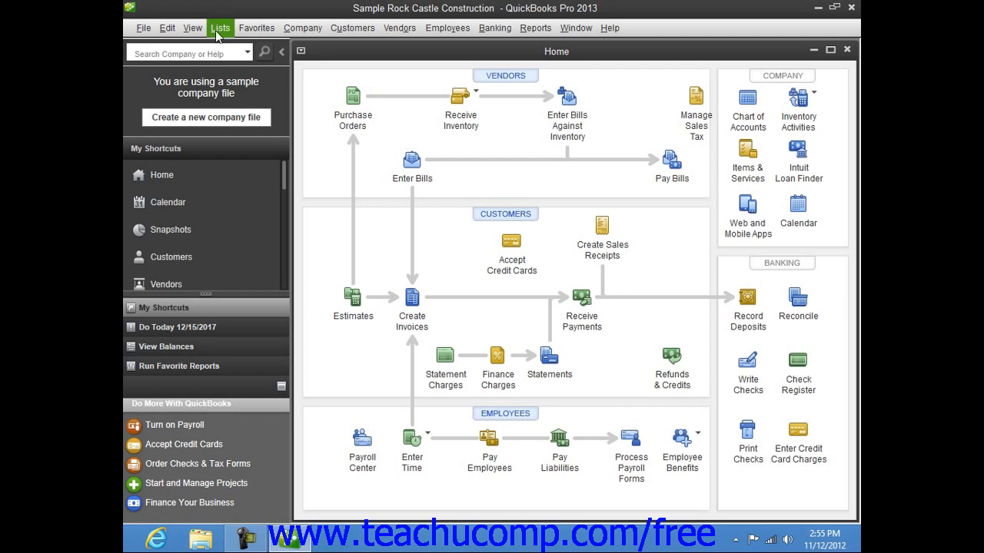
pyautogui.click(220, 27)
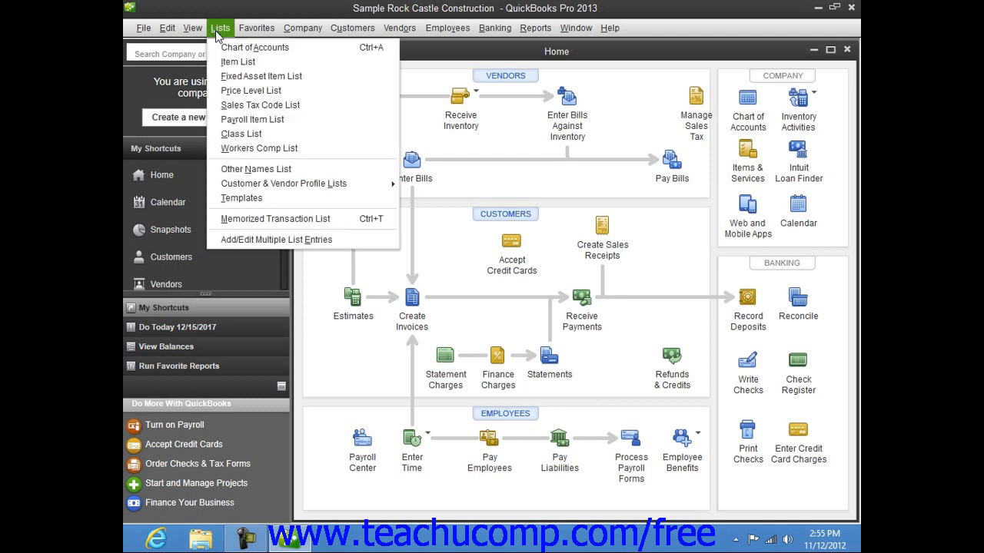
pyautogui.moveTo(255, 47)
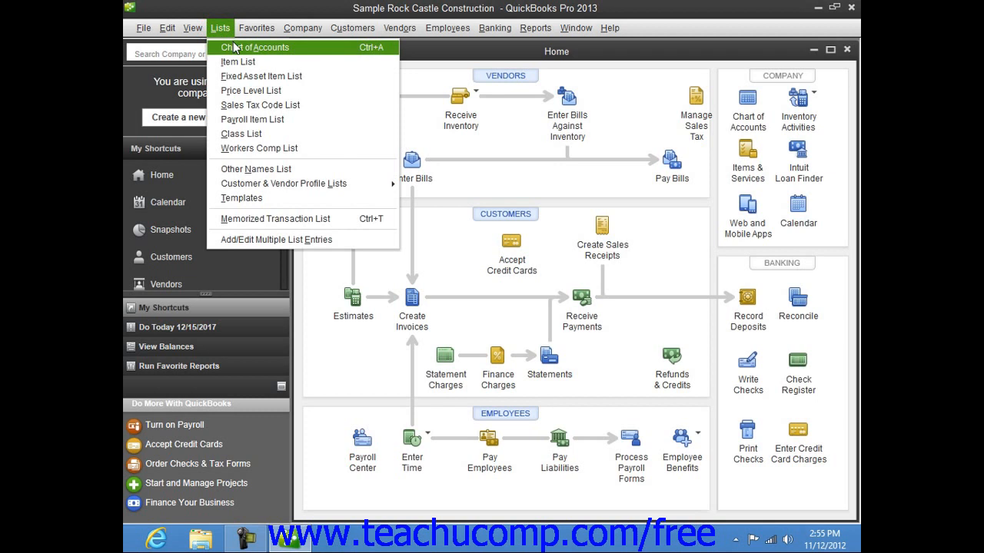
pyautogui.moveTo(370, 56)
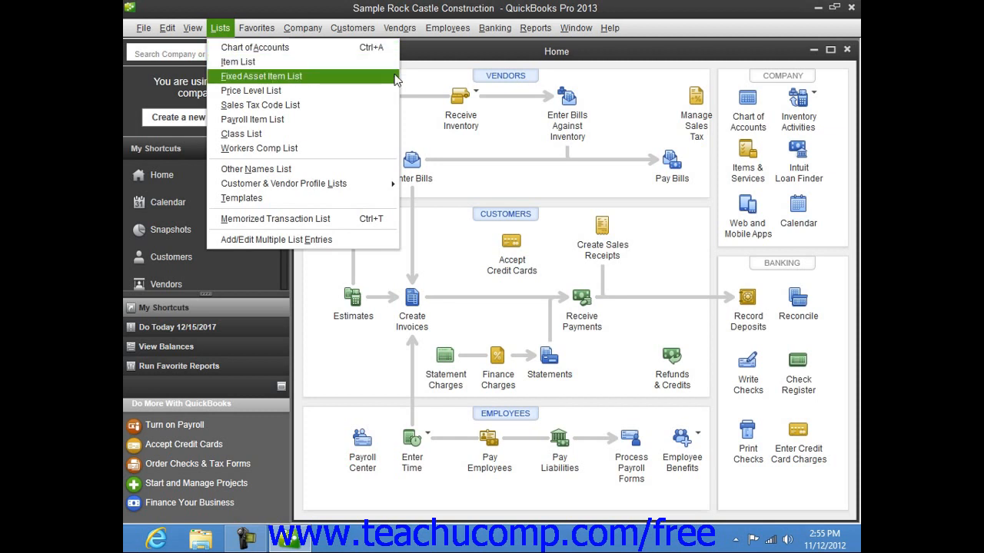
pyautogui.moveTo(454, 216)
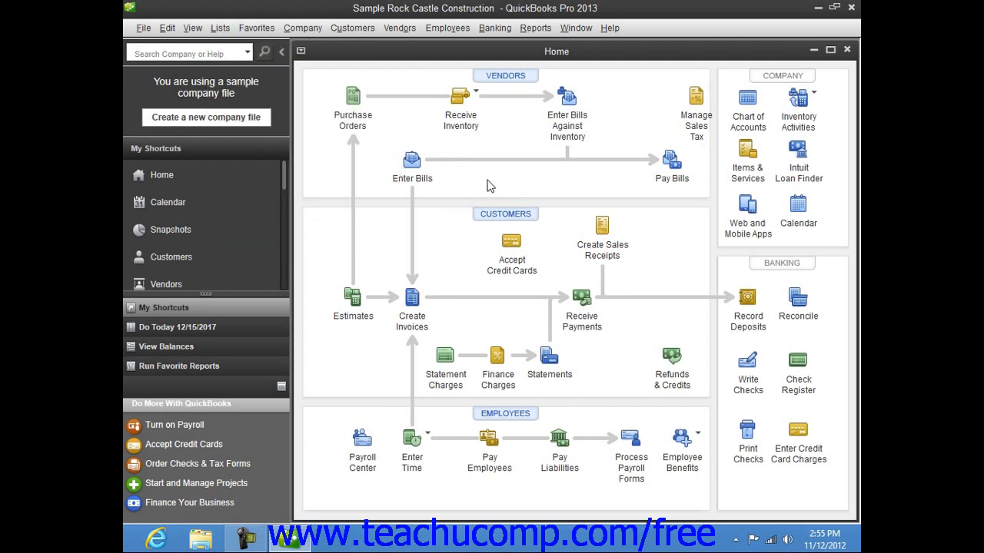
pyautogui.moveTo(485, 160)
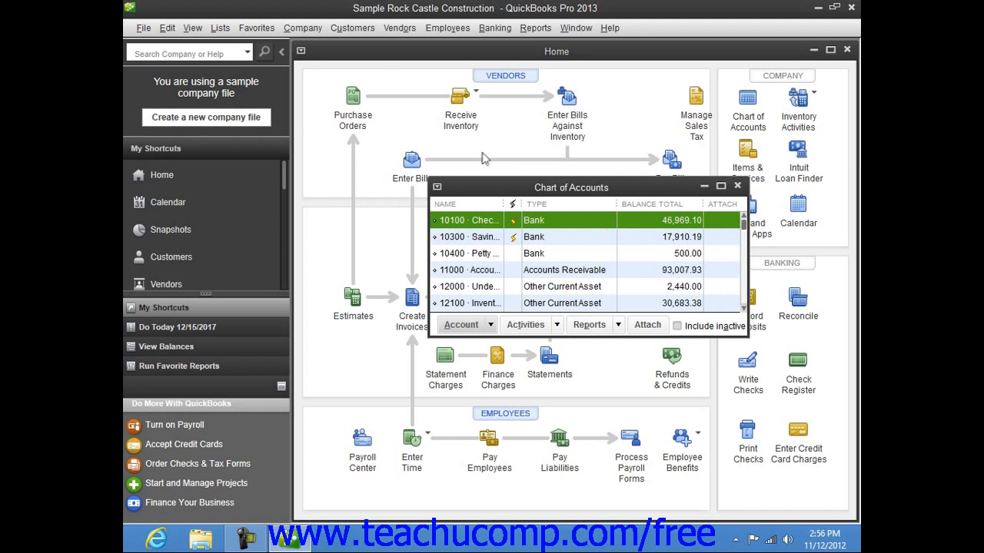
pyautogui.moveTo(401, 157)
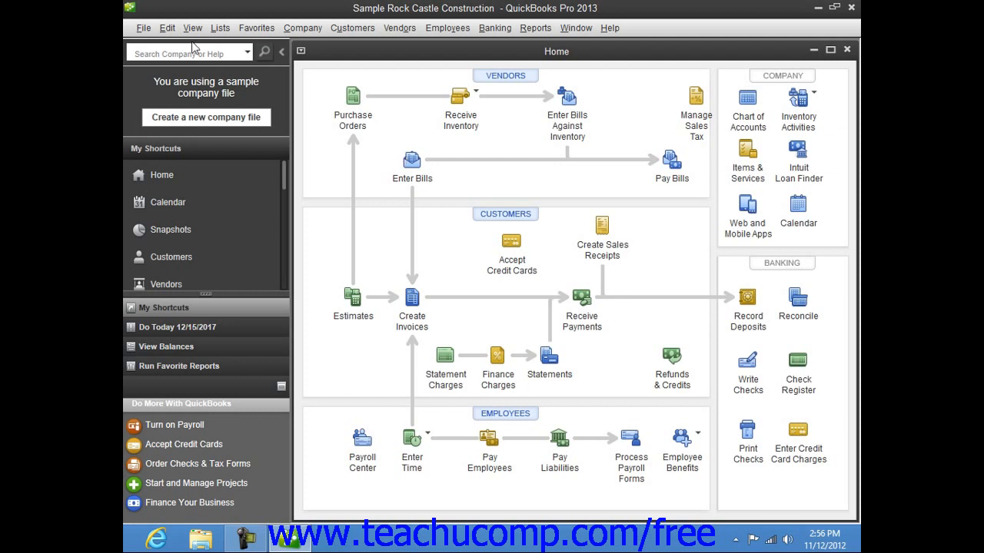
pyautogui.click(221, 28)
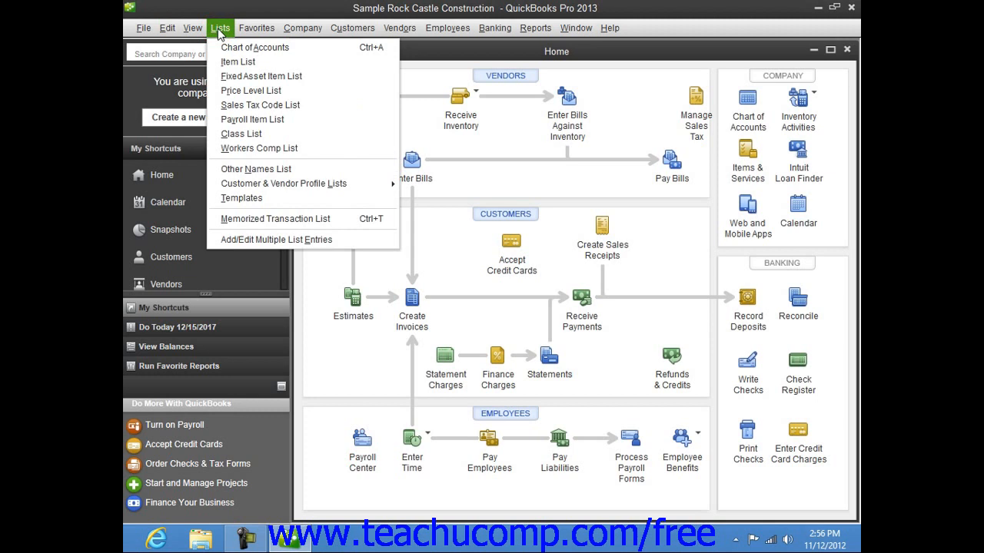
pyautogui.moveTo(238, 61)
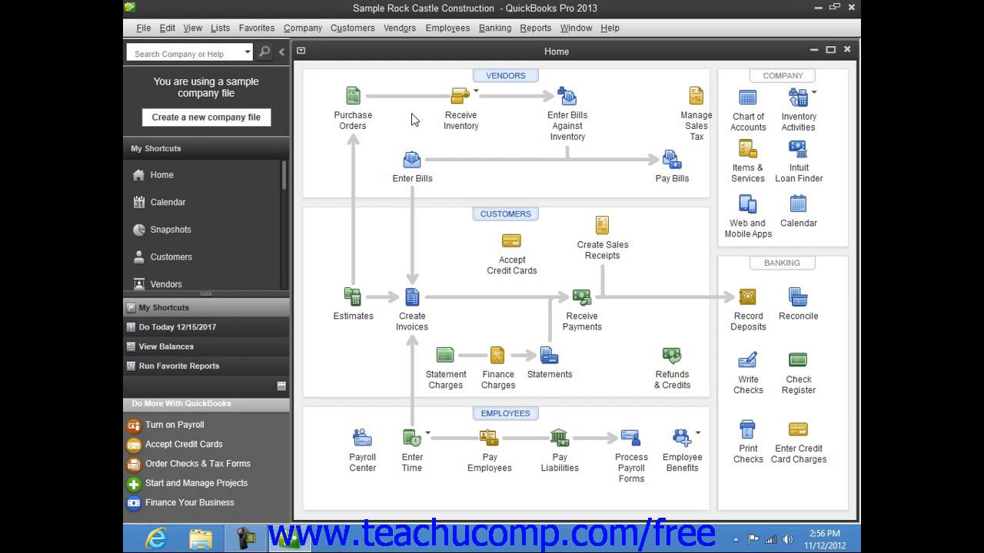
pyautogui.moveTo(405, 75)
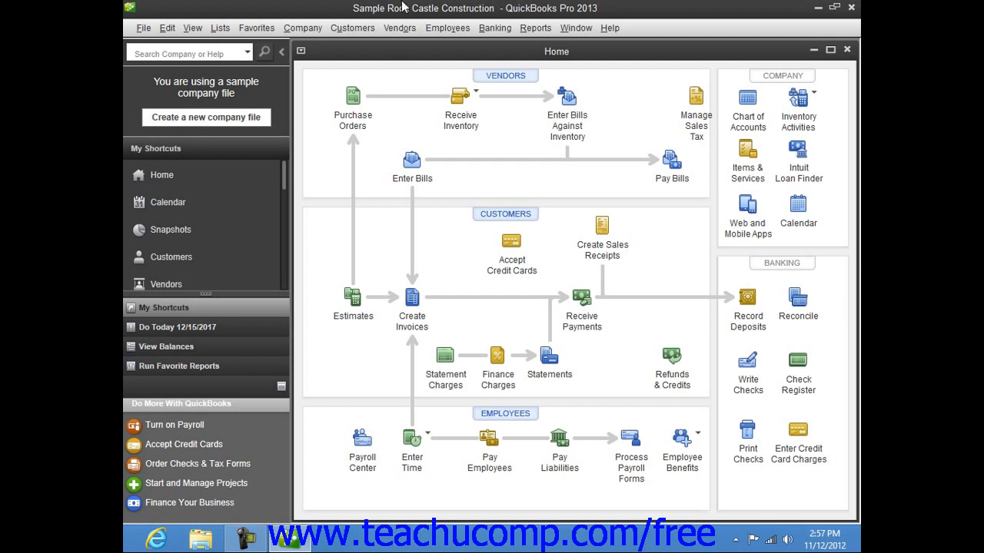
pyautogui.click(220, 28)
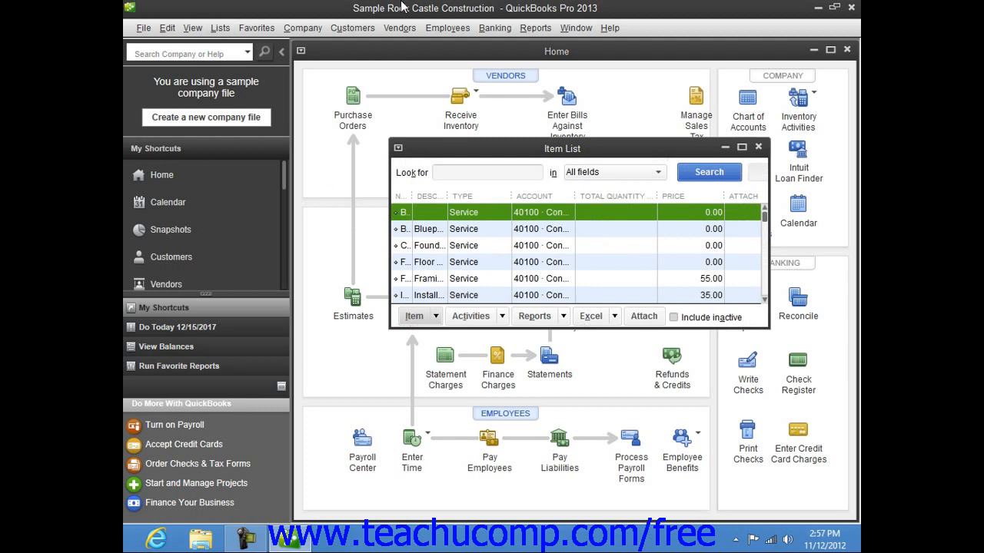
pyautogui.click(758, 147)
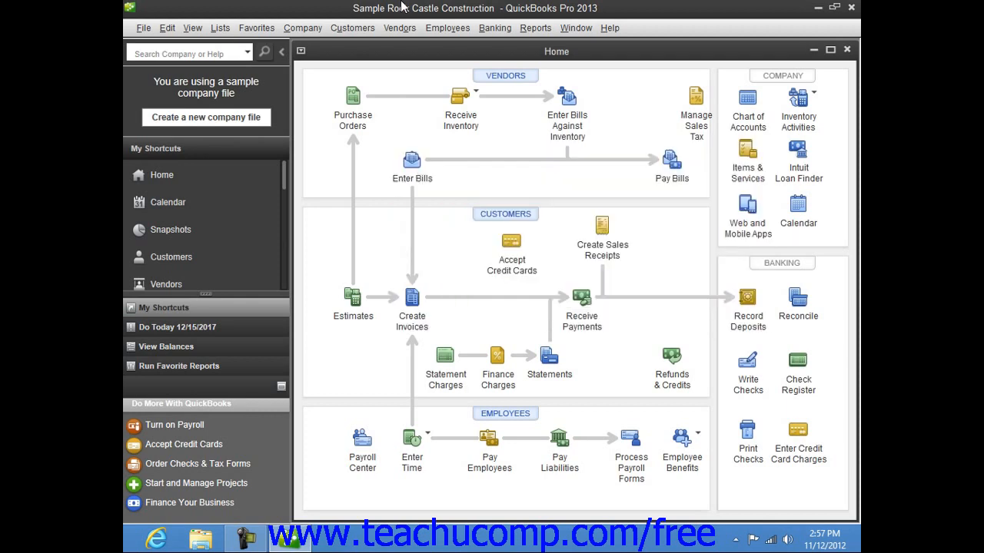
pyautogui.moveTo(403, 8)
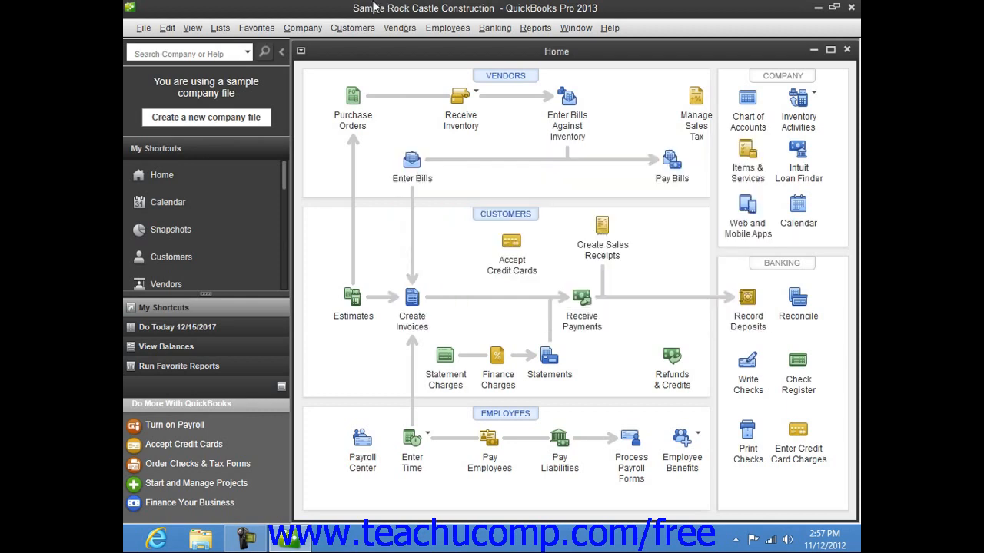